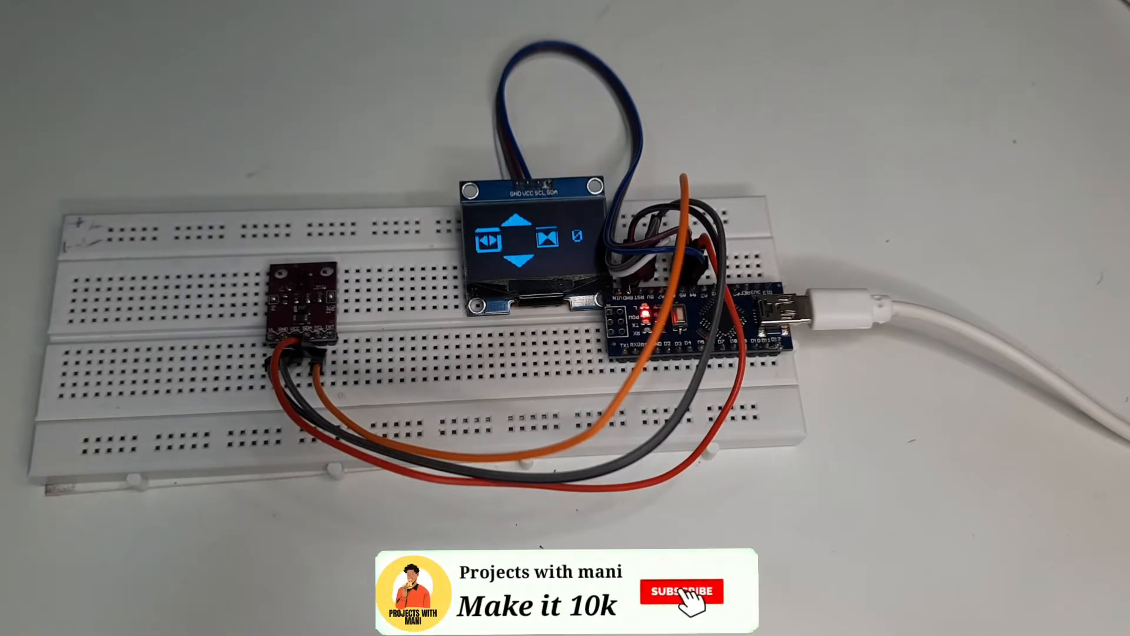
# Start Verify on the untitled sketch, bringing up the Save sketch folder dialog.
pyautogui.click(679, 591)
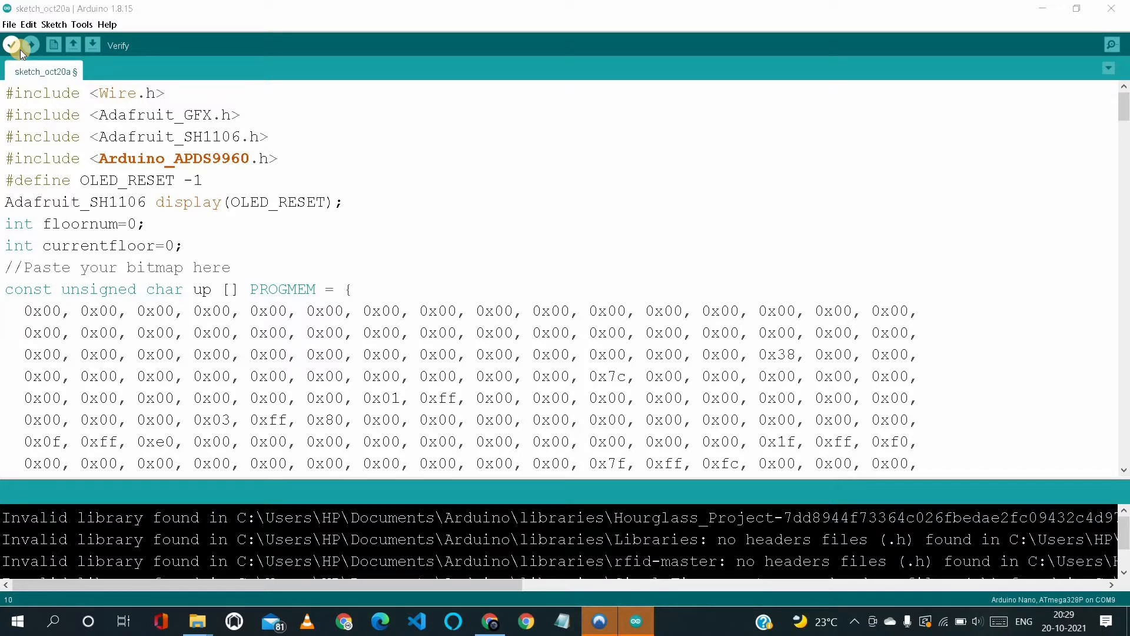
pyautogui.click(11, 44)
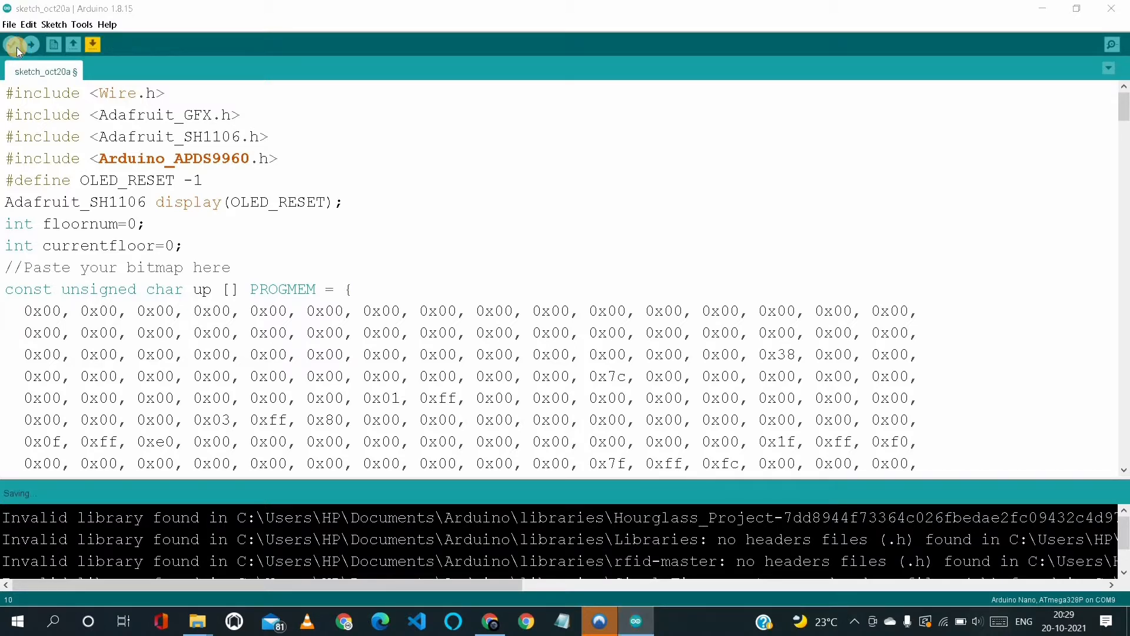
pyautogui.click(16, 45)
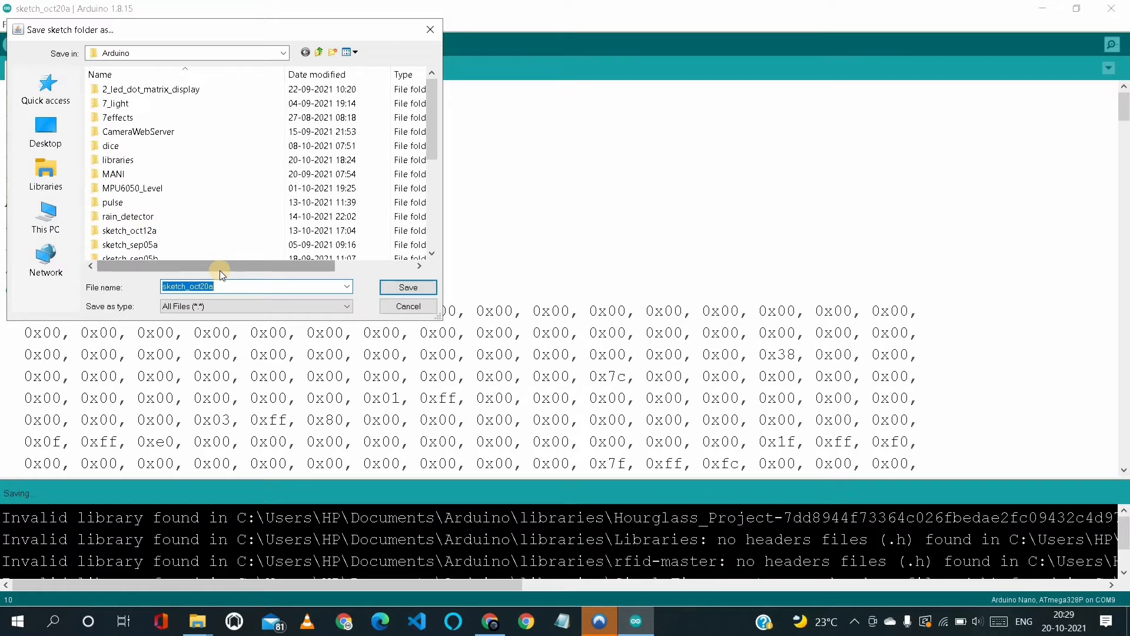
# Save the sketch under the name 'elivator' so compiling begins.
pyautogui.write('e')
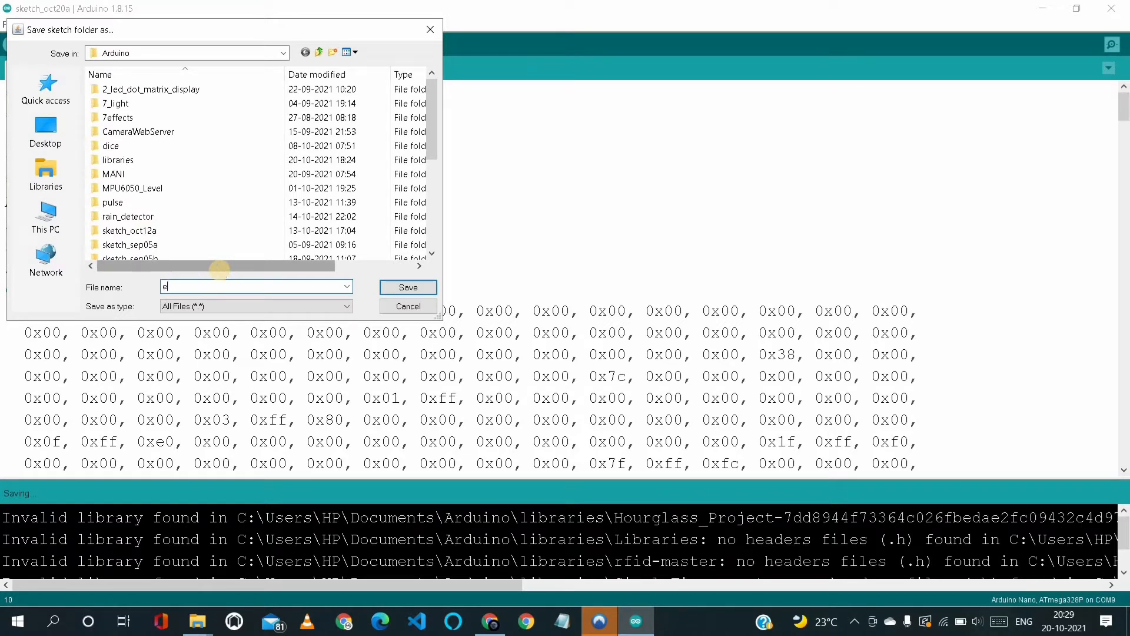
pyautogui.write('livator')
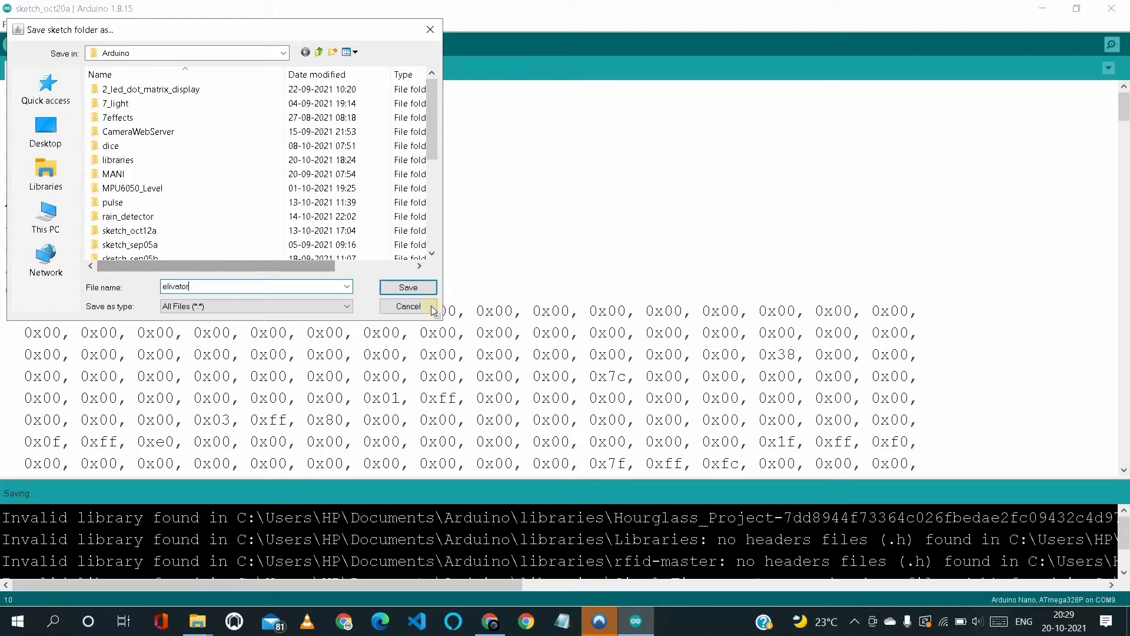
pyautogui.click(407, 288)
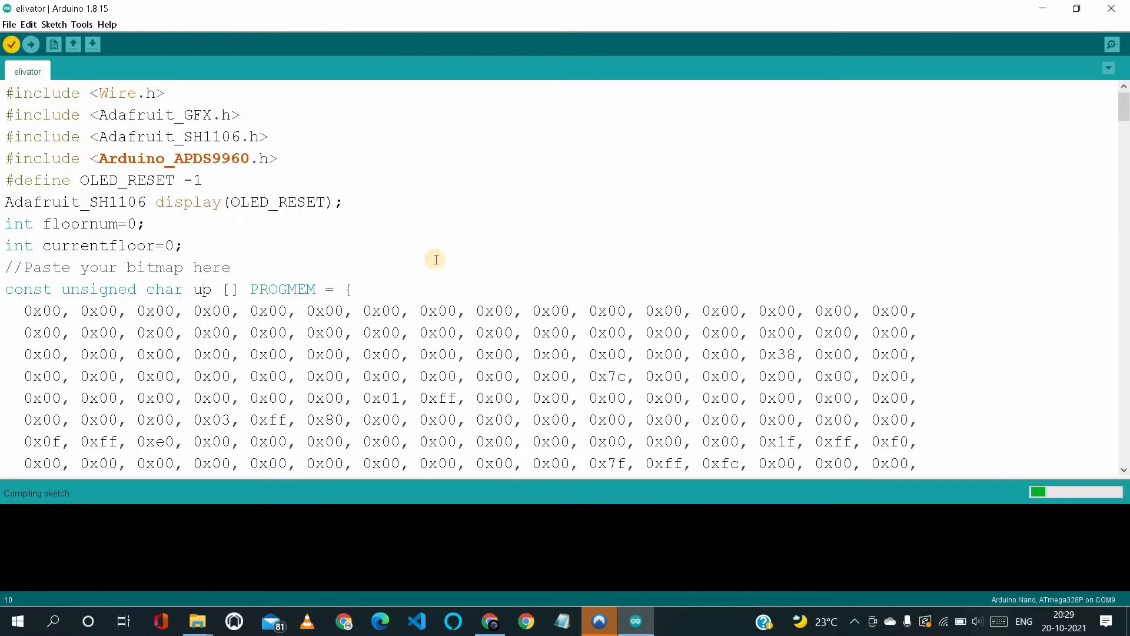
# Let the compile finish, reporting 18102 bytes (58%) of program storage used.
pyautogui.click(351, 290)
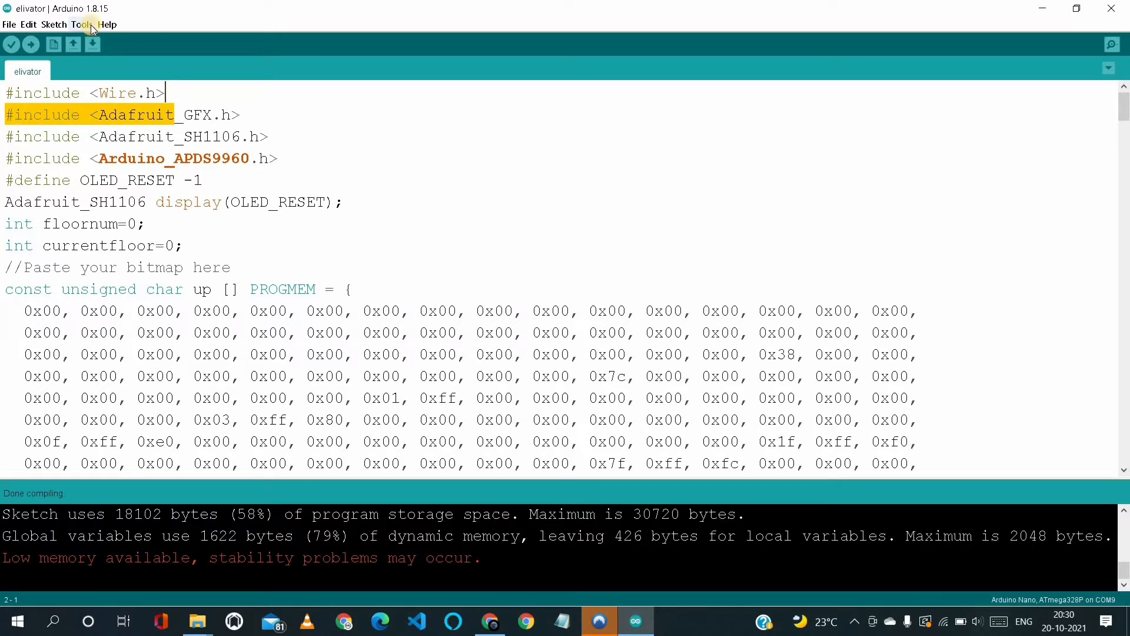
# Check the selected board and port and highlight the four library include lines.
pyautogui.click(82, 24)
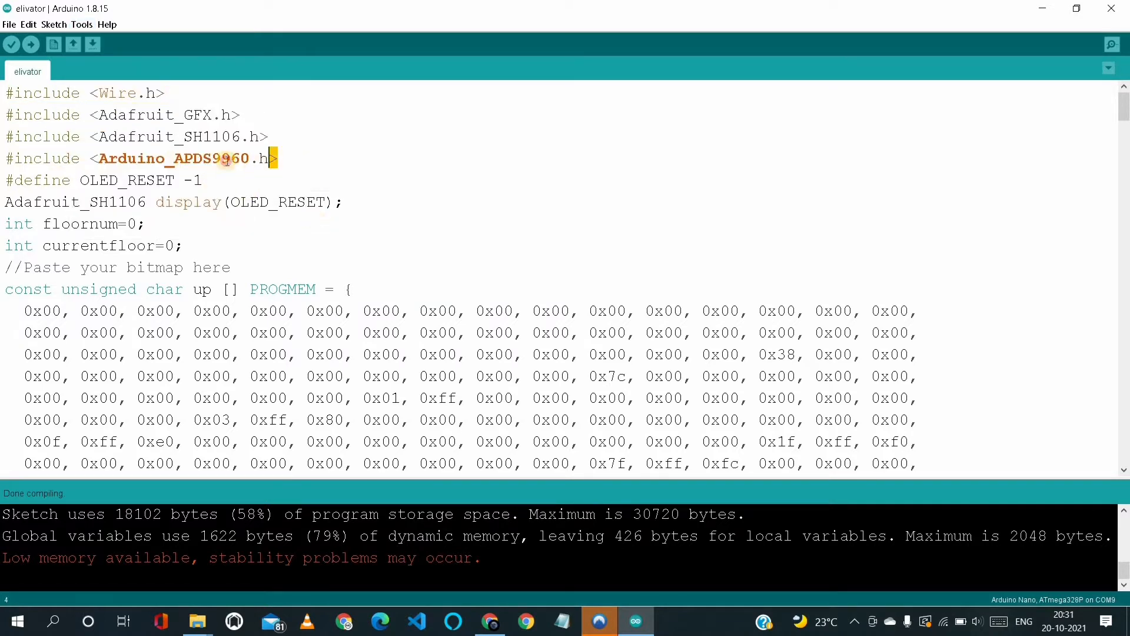
pyautogui.moveTo(267, 158); pyautogui.dragTo(3, 92)
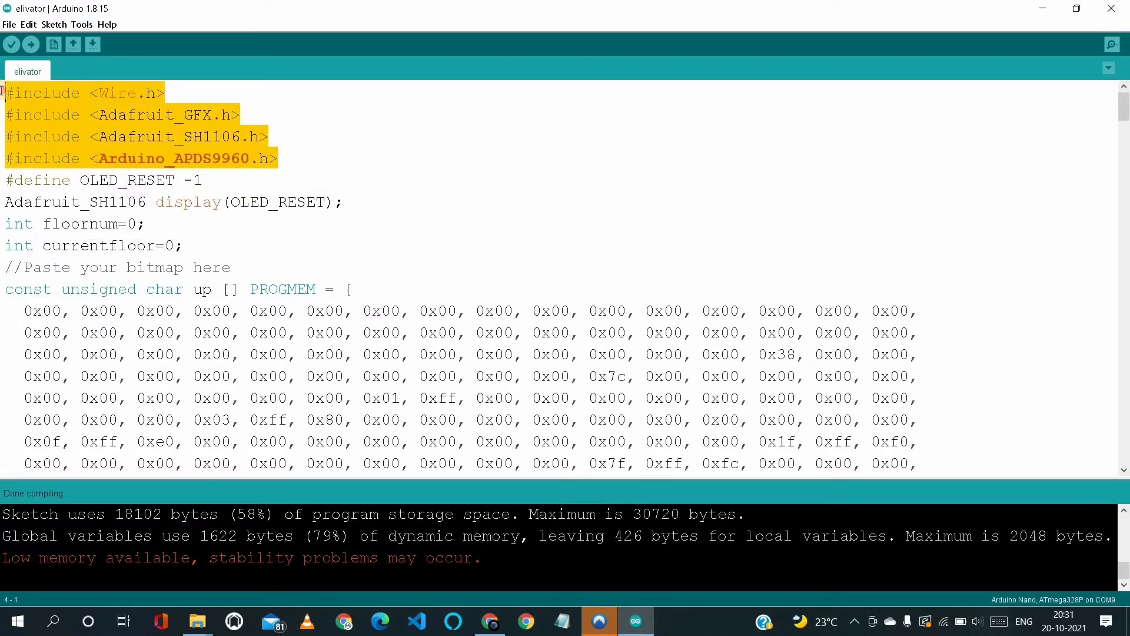
pyautogui.moveTo(393, 123)
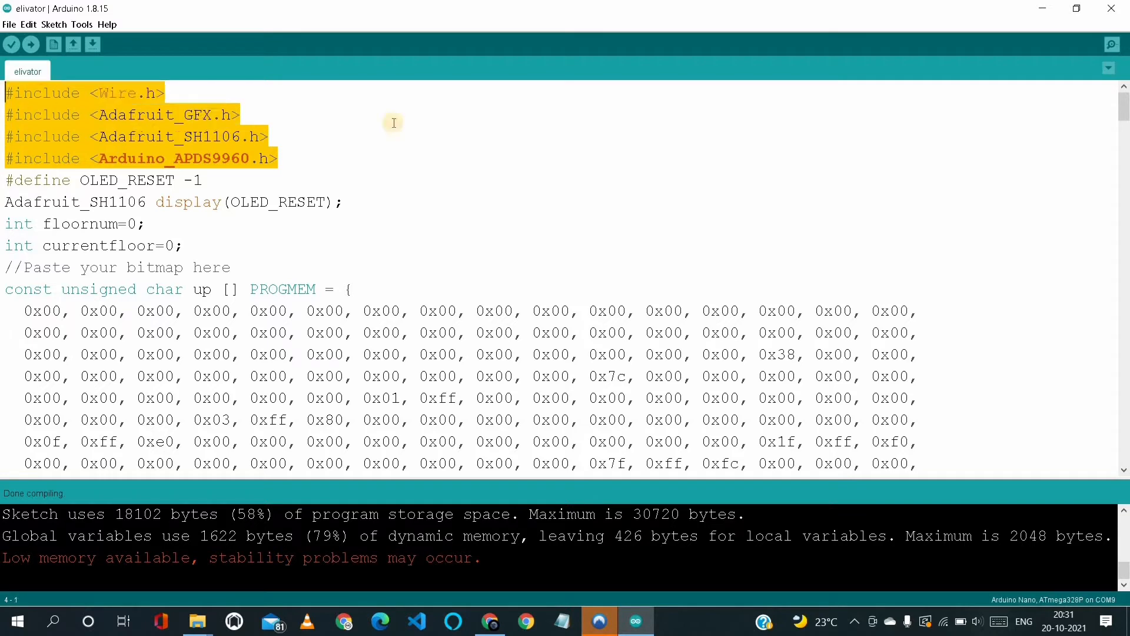
pyautogui.click(32, 45)
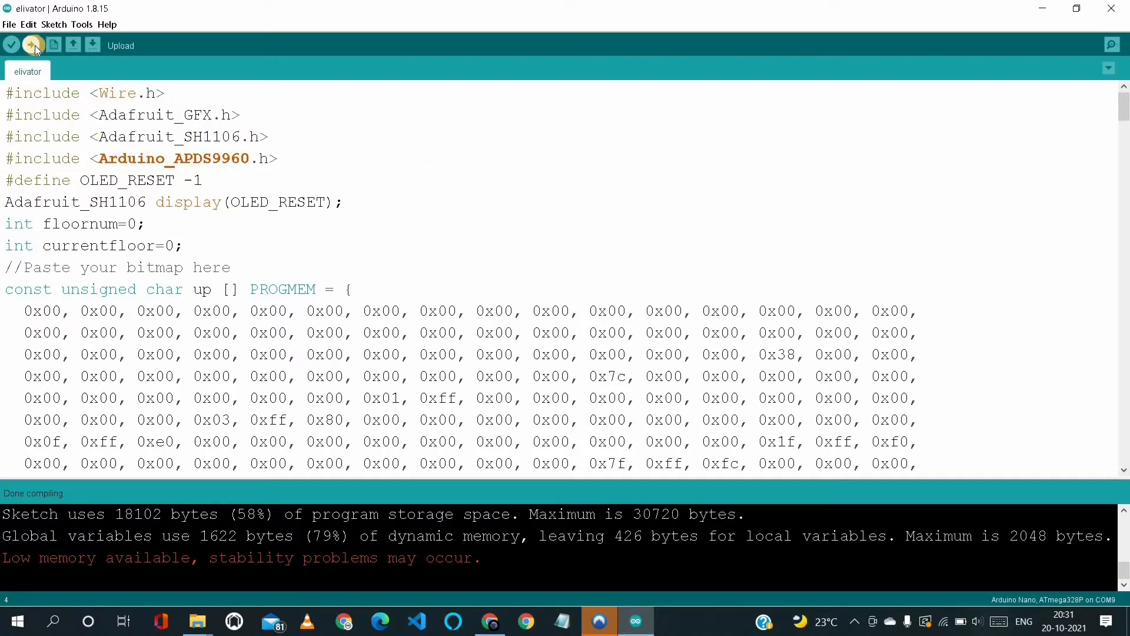
# Upload the compiled elivator sketch to the Arduino Nano until Done uploading.
pyautogui.click(33, 44)
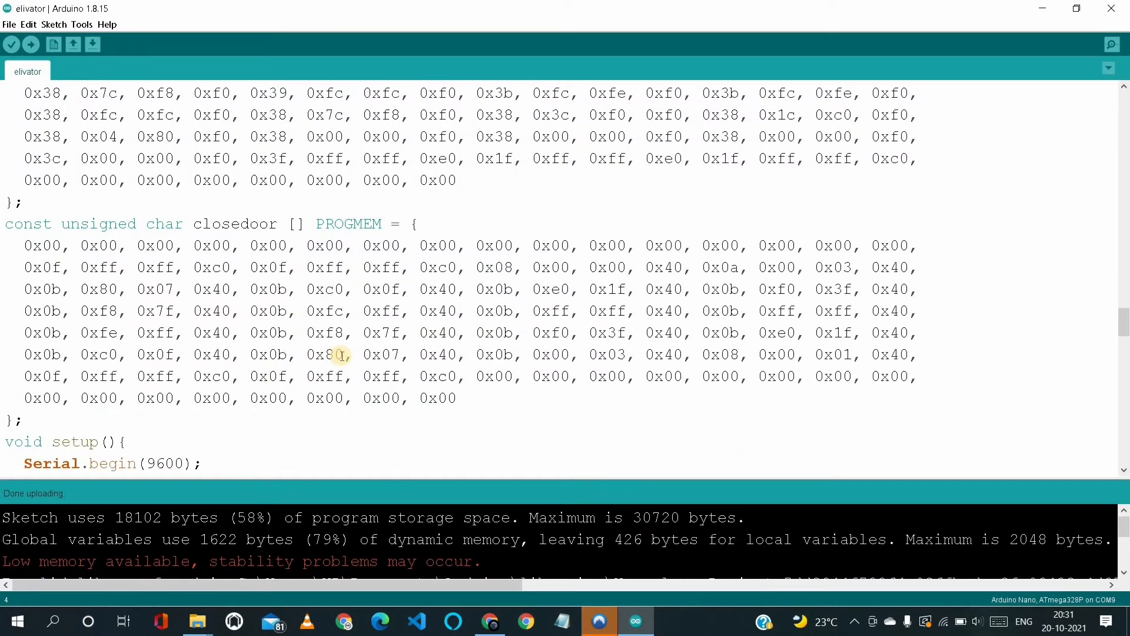
pyautogui.scroll(-3)
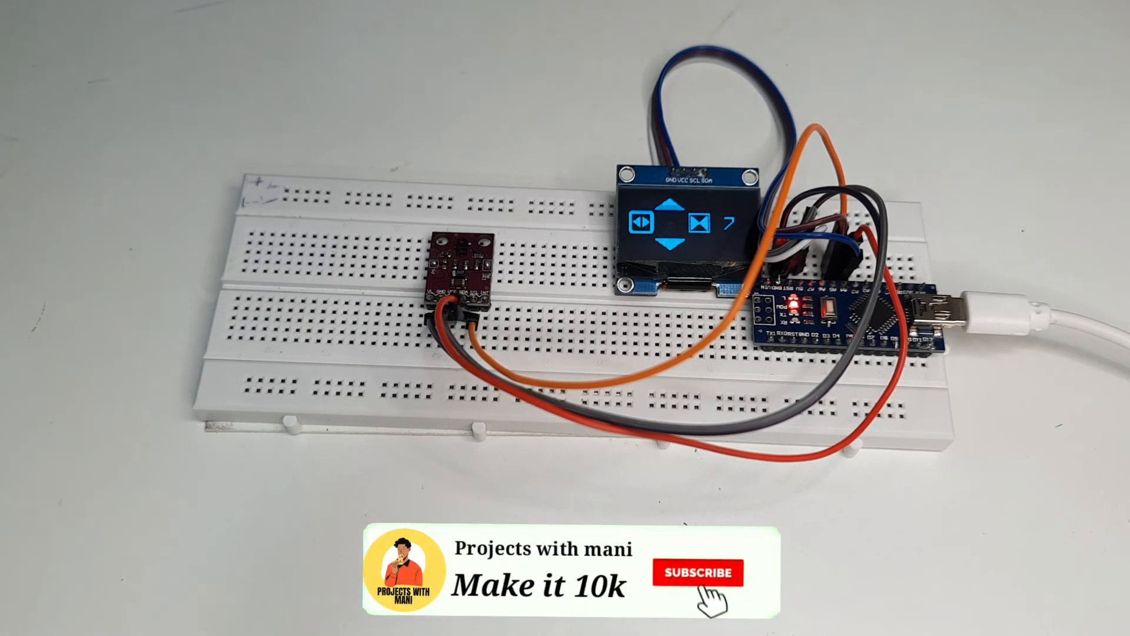
# Film the breadboard circuit with the OLED showing elevator arrows and floor 7.
pyautogui.click(696, 572)
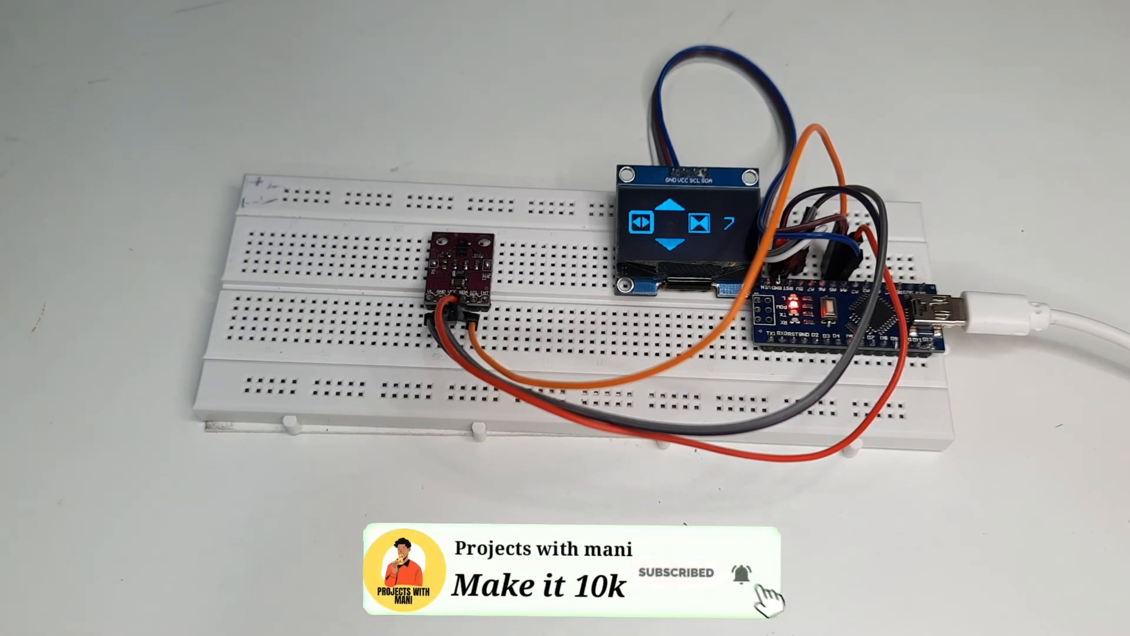